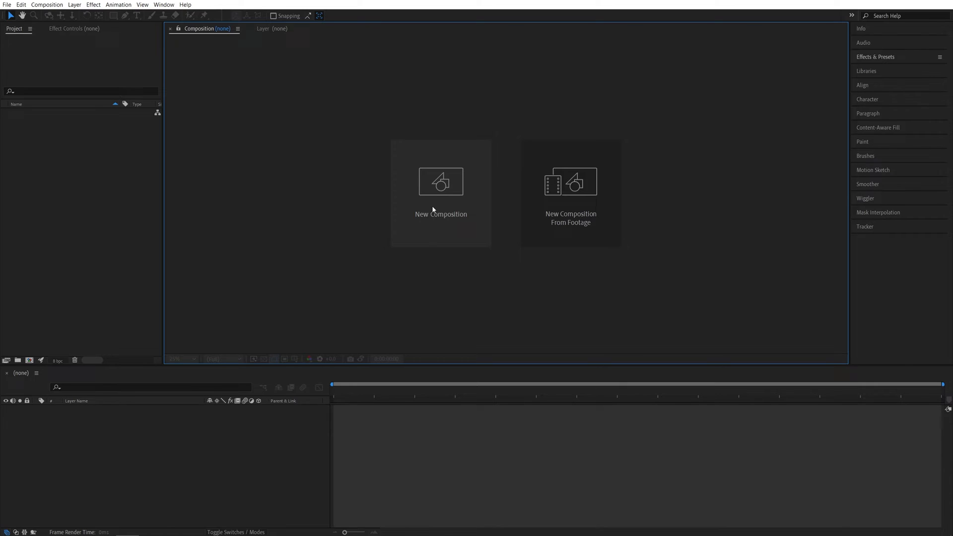
Create the 1920x1080, 30 fps, five-second black composition named Render
click(440, 180)
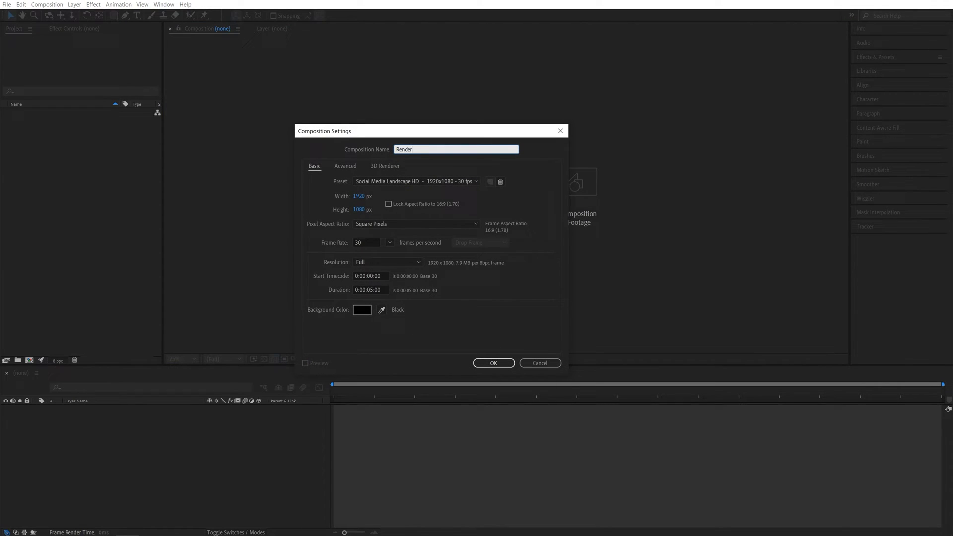
mouse_move(499, 363)
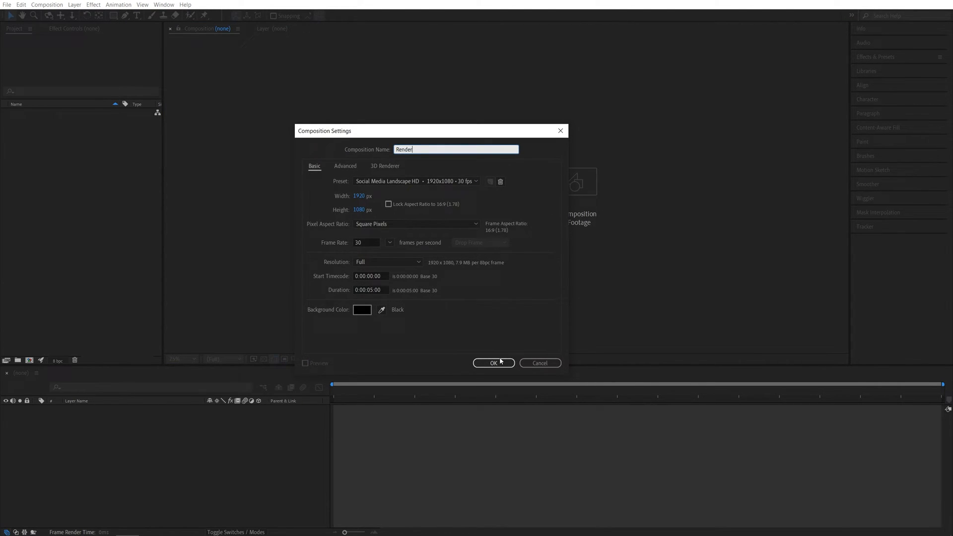
click(492, 363)
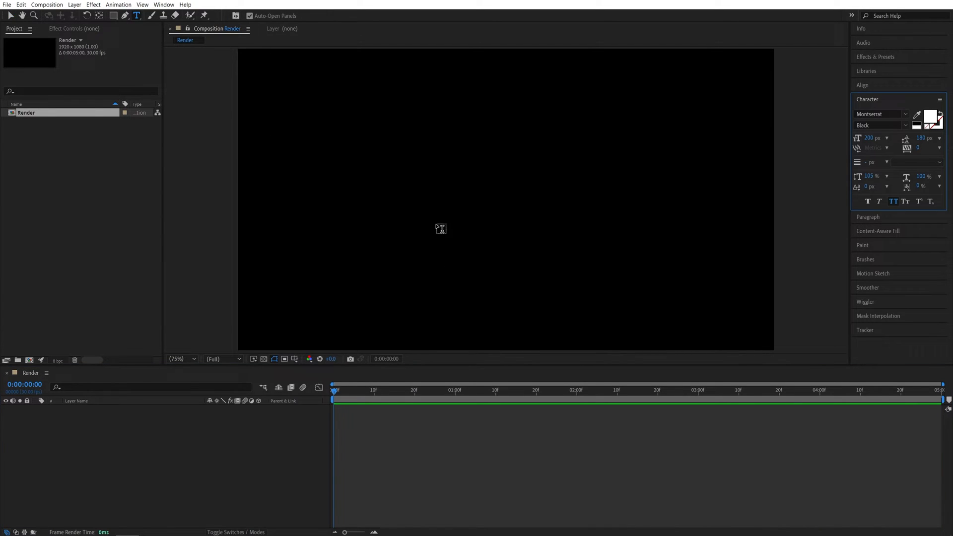
Write the white word SLICE, centre it, and pre-compose it into Slice Comp 1
text(SLICE)
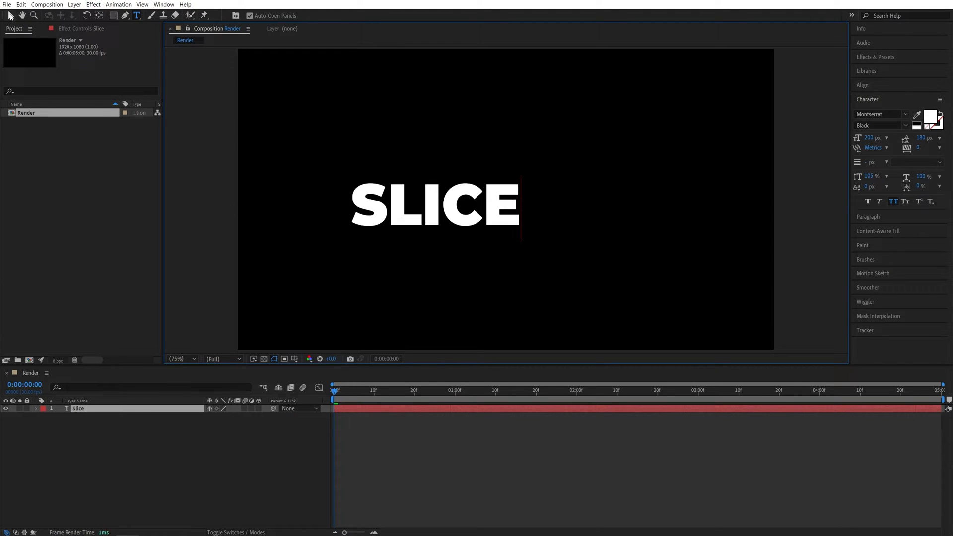
click(10, 15)
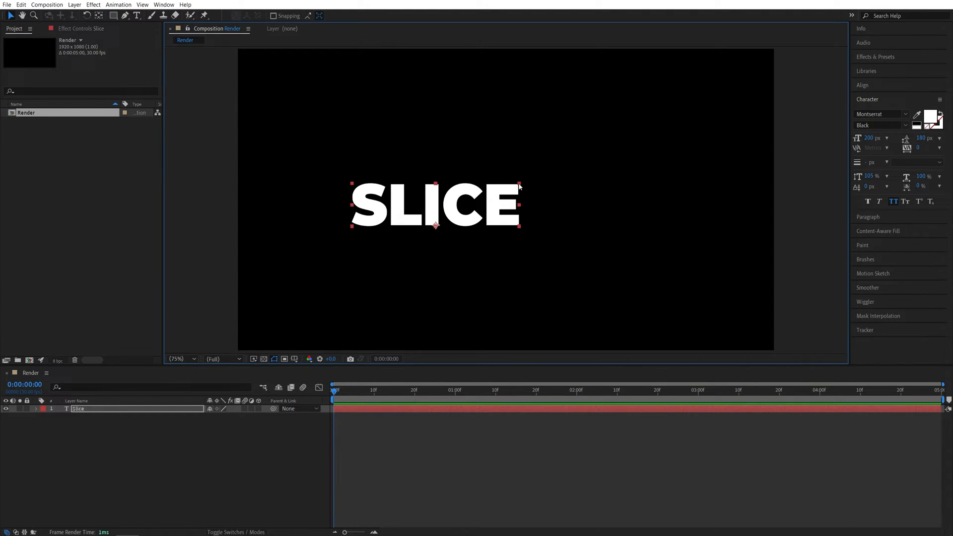
click(862, 85)
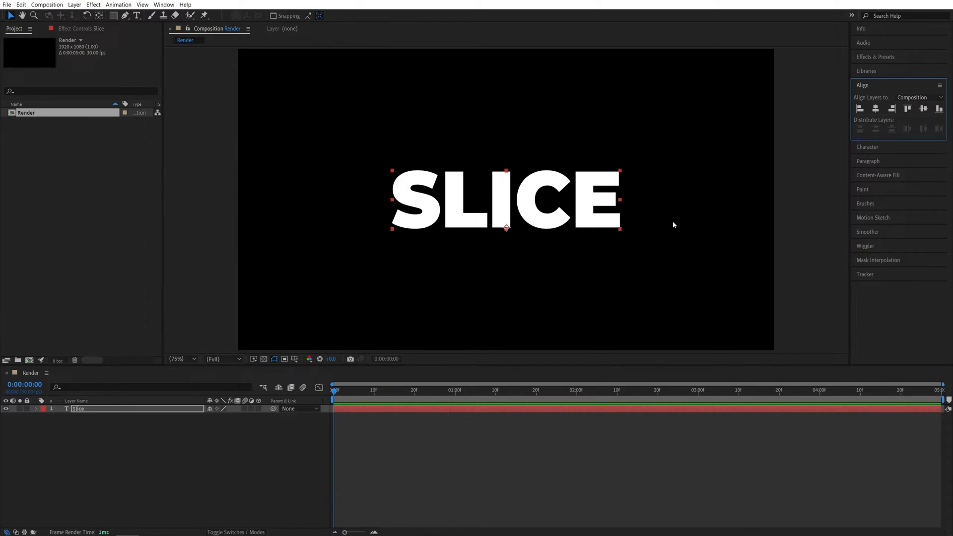
mouse_move(458, 293)
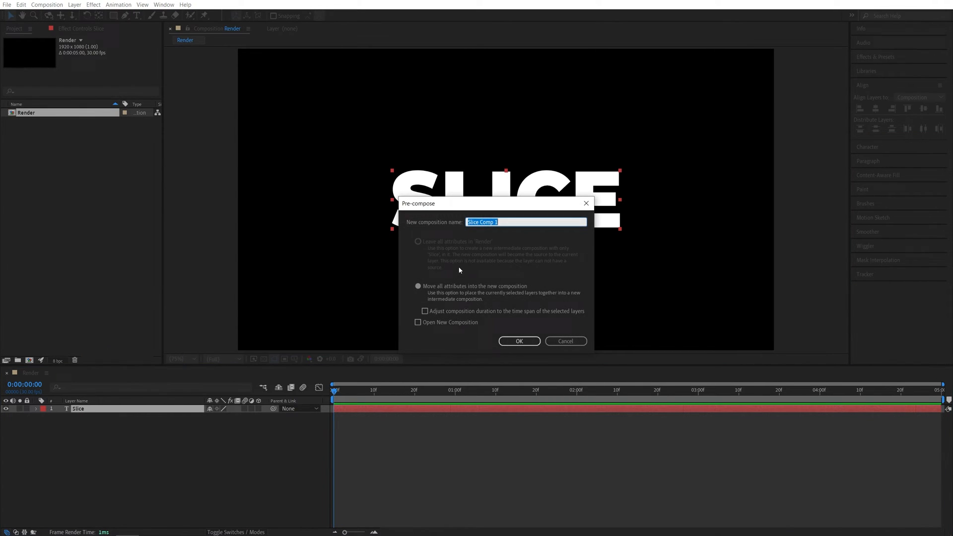
click(518, 340)
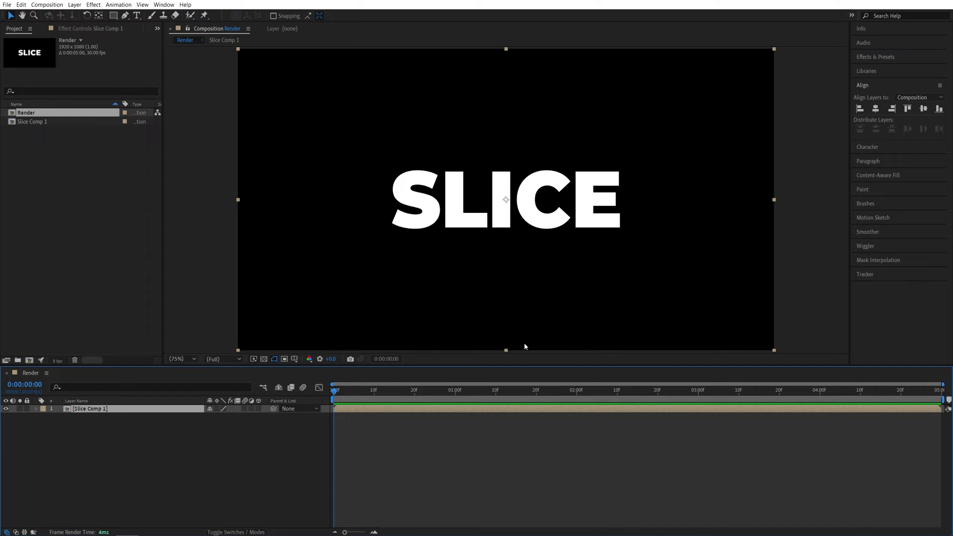
mouse_move(294, 359)
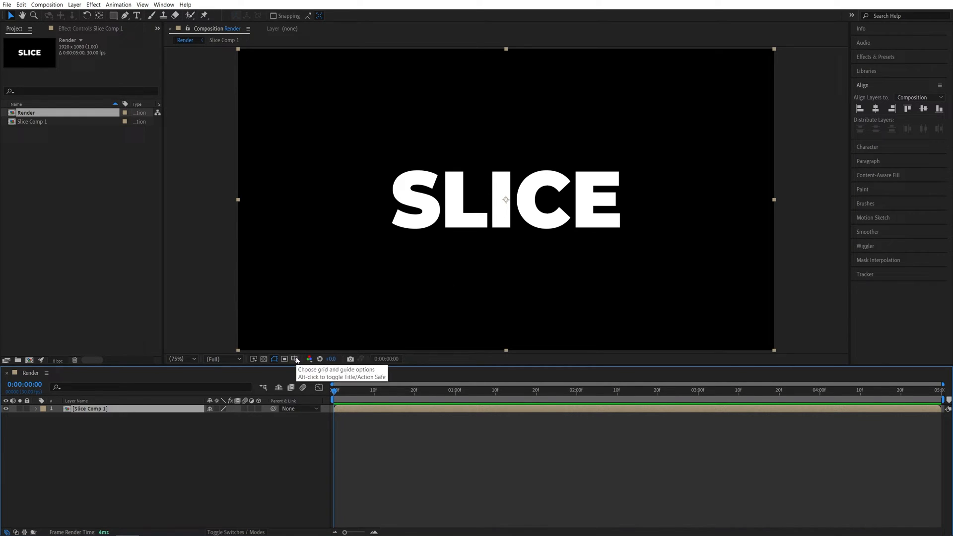
Show safe guides and mask Slice Comp 1 so only the top half of SLICE shows
click(293, 358)
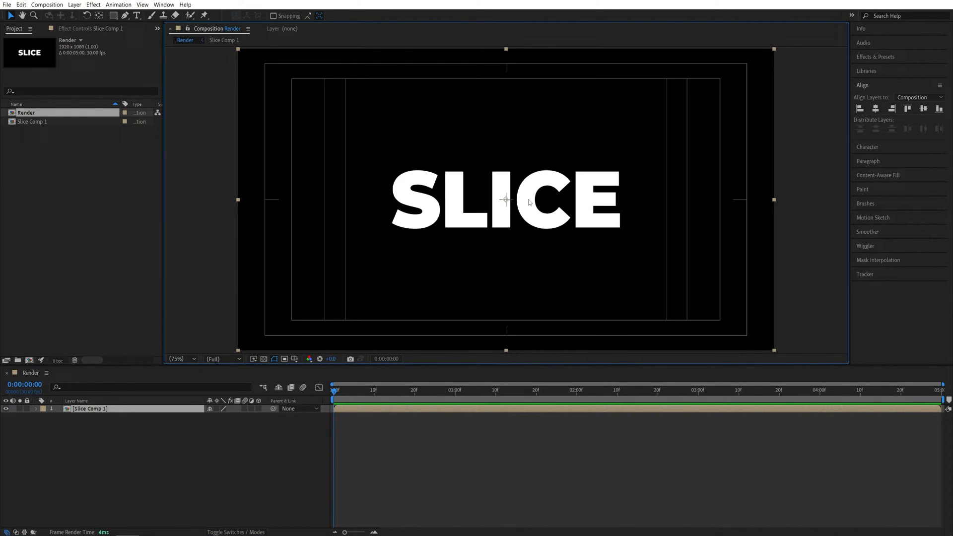
mouse_move(114, 15)
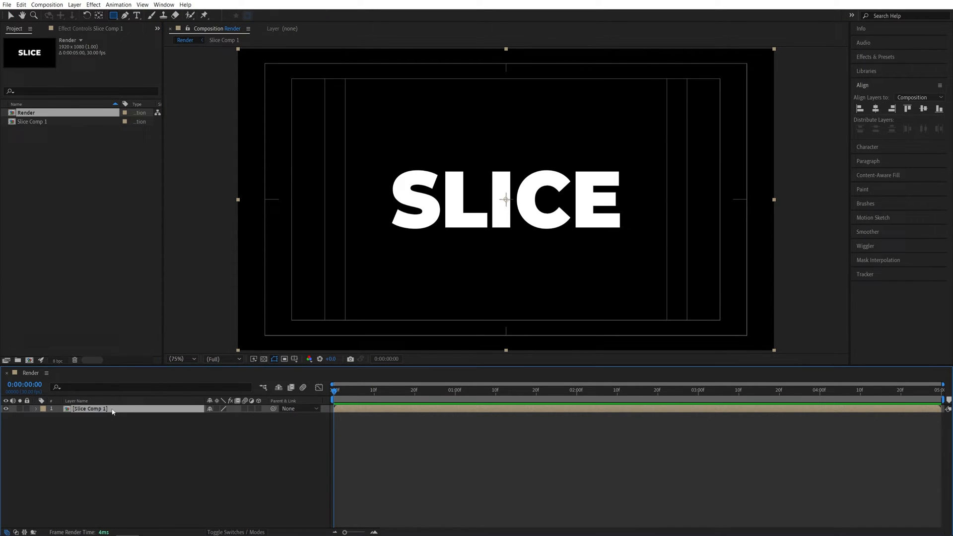
mouse_move(446, 140)
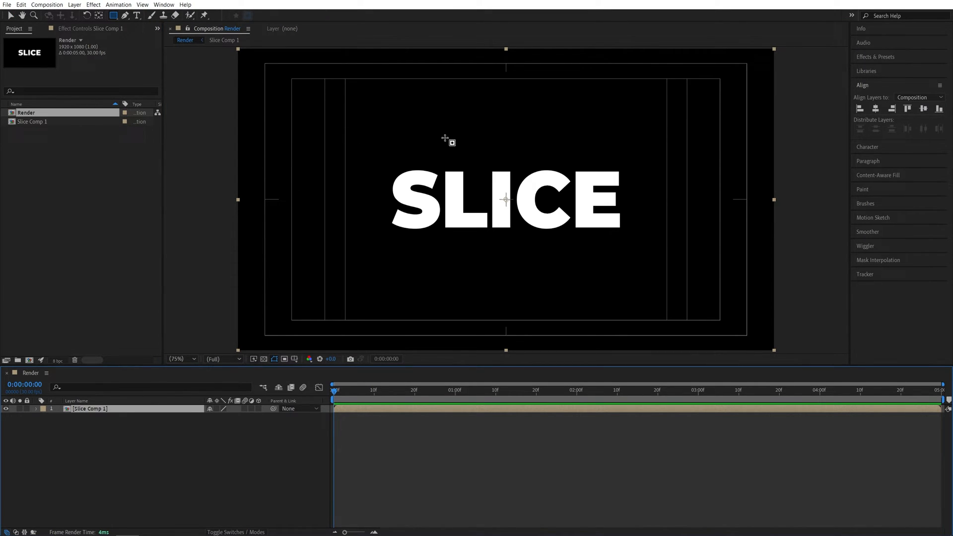
mouse_move(236, 52)
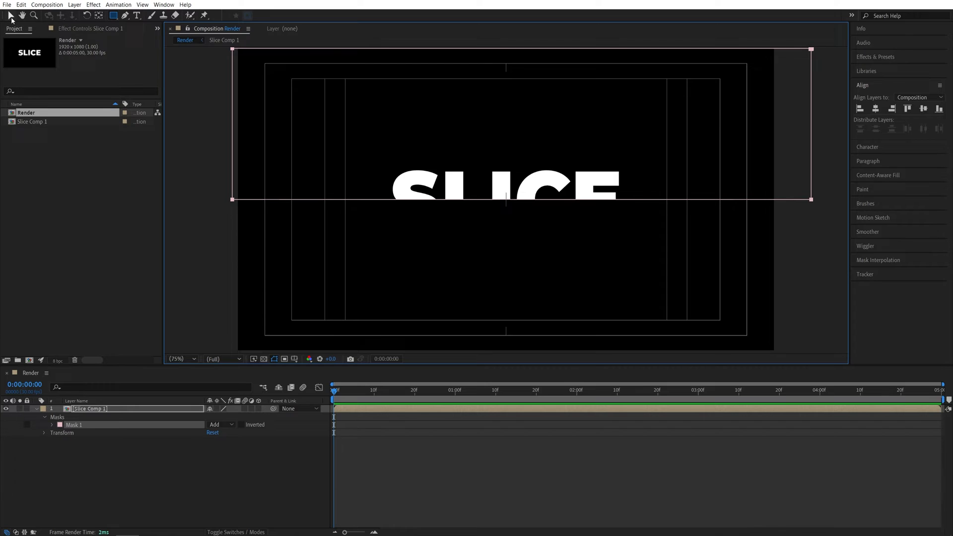
click(10, 15)
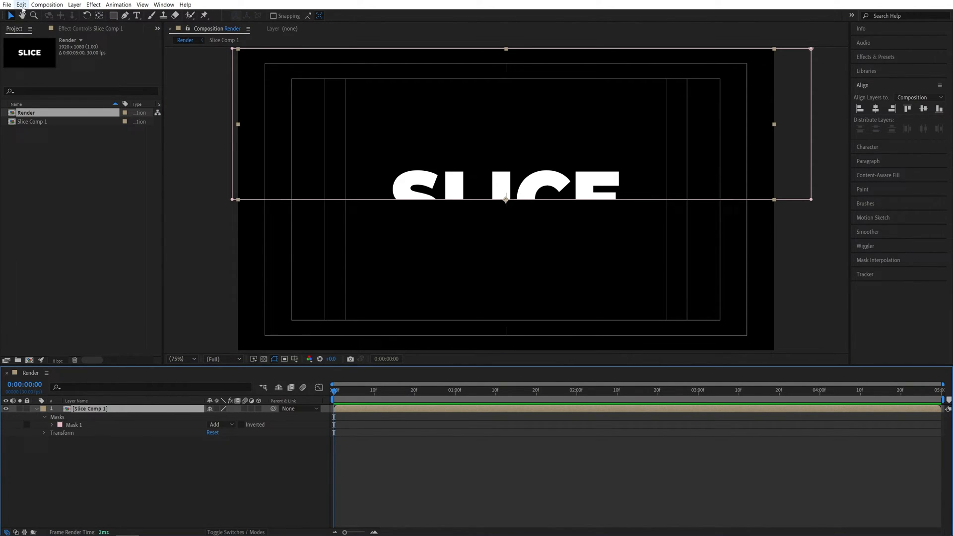
Duplicate the masked layer into Top and Bottom and invert Bottom's mask to restore the full word
click(21, 5)
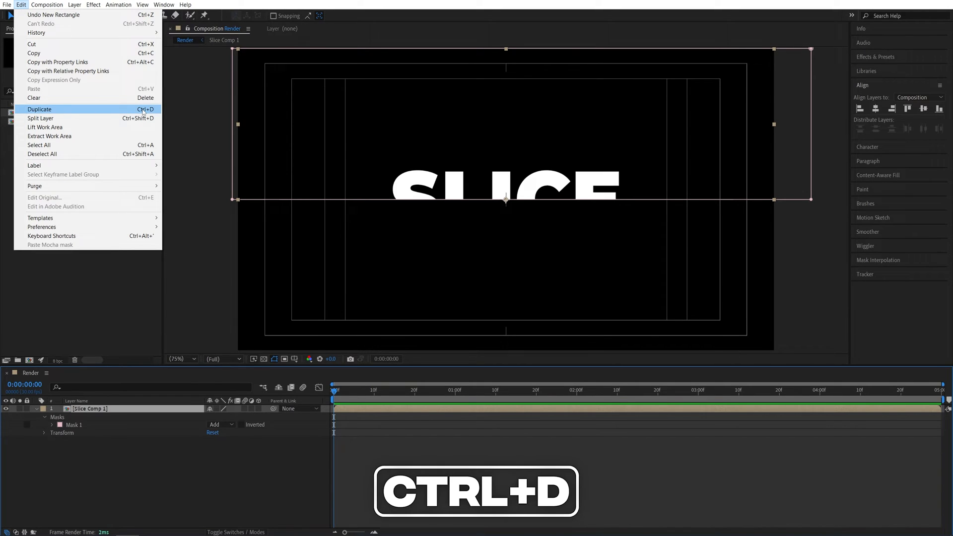
click(40, 109)
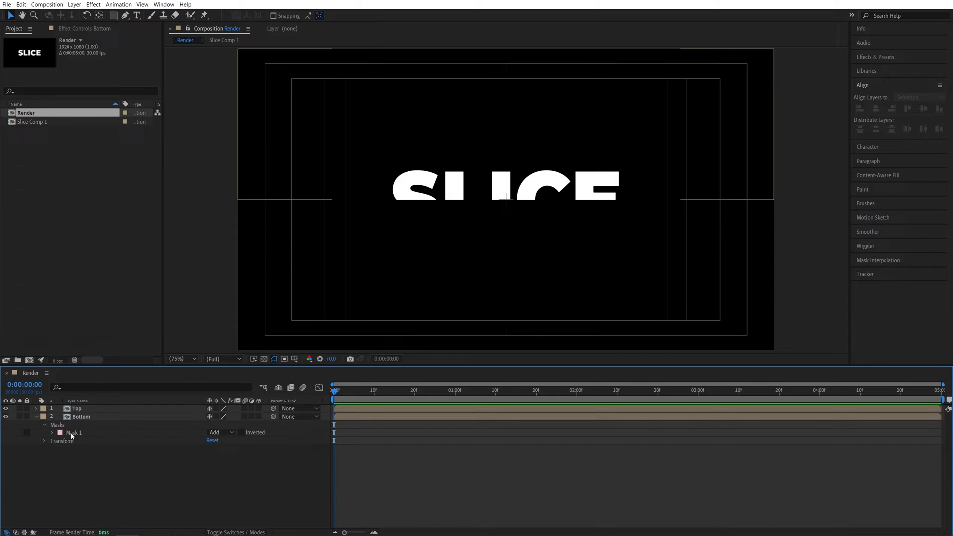
mouse_move(242, 434)
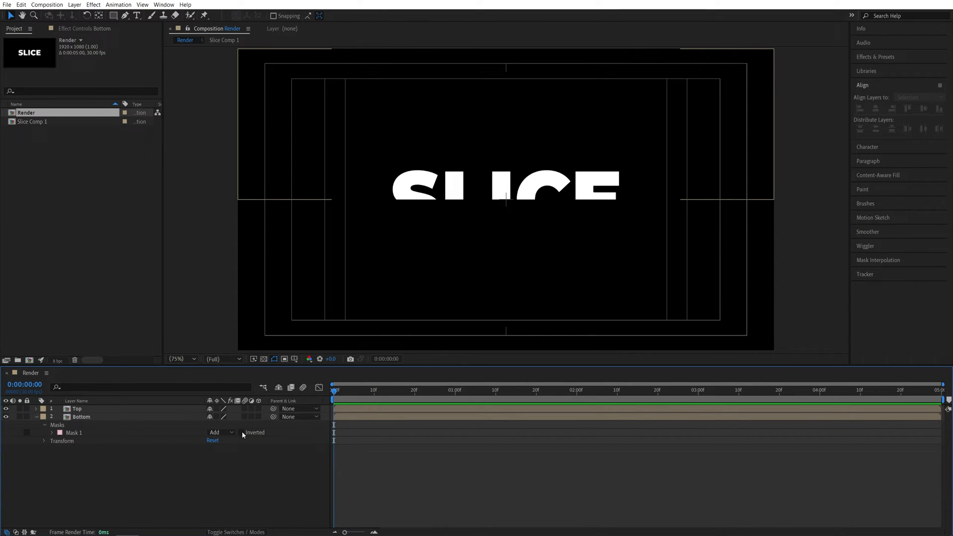
click(242, 432)
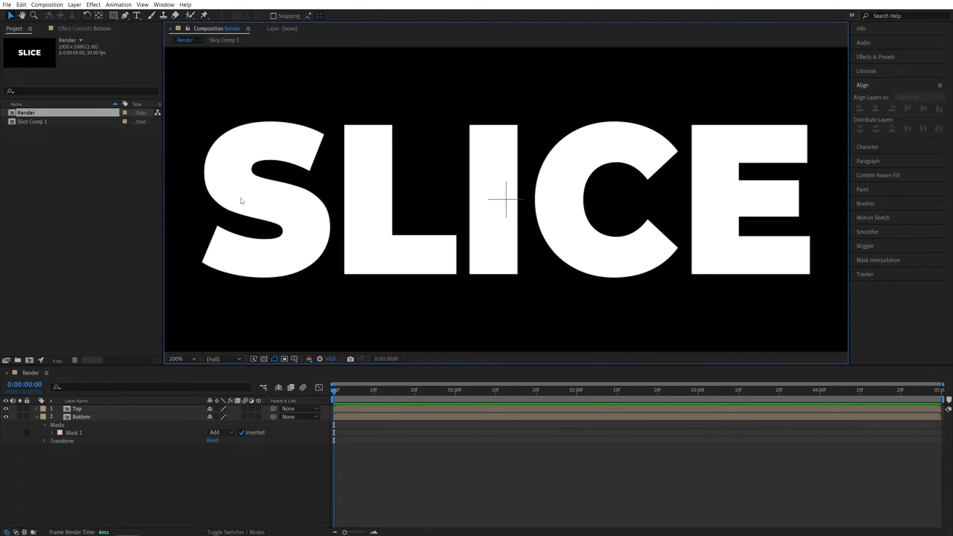
mouse_move(716, 216)
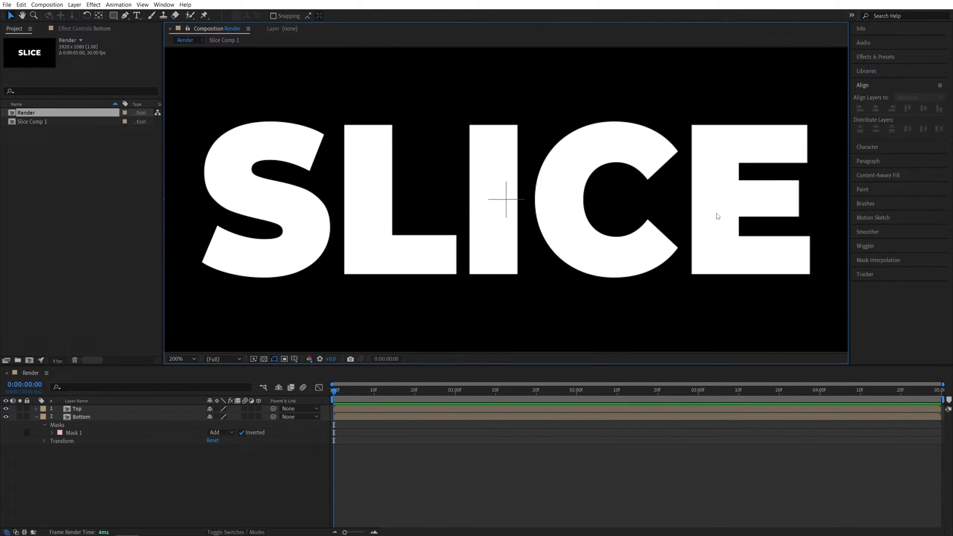
click(81, 417)
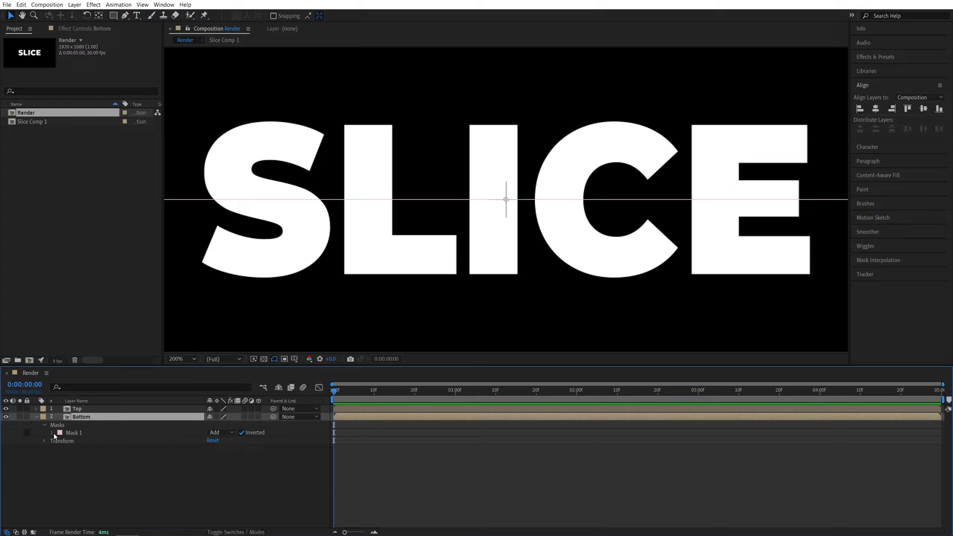
click(52, 432)
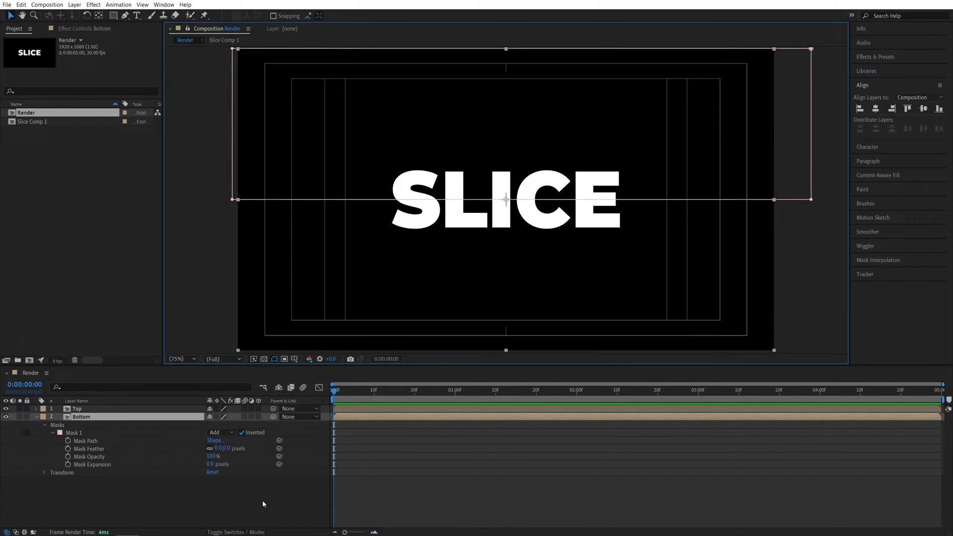
Keyframe Position so Top reaches 980,530 and Bottom 940,550 at frame 15
click(78, 408)
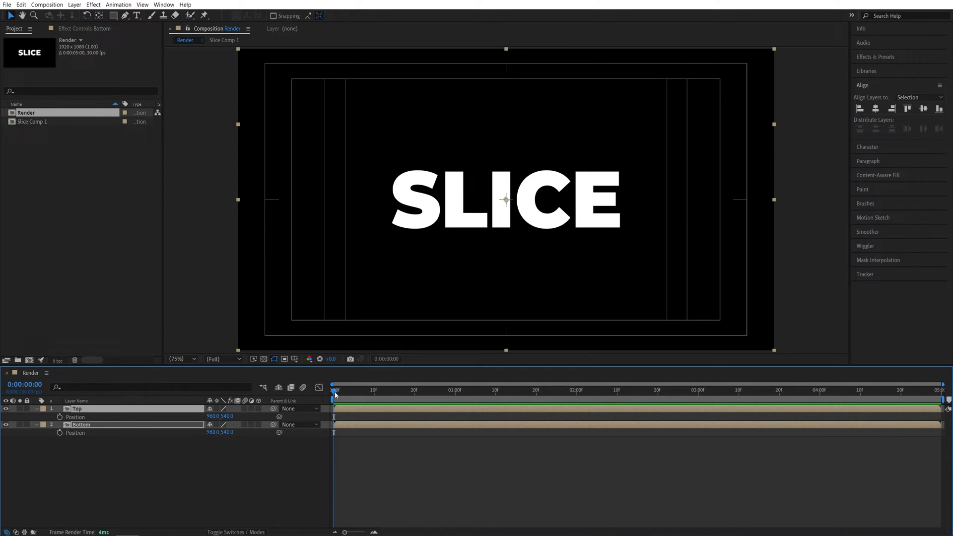
click(59, 416)
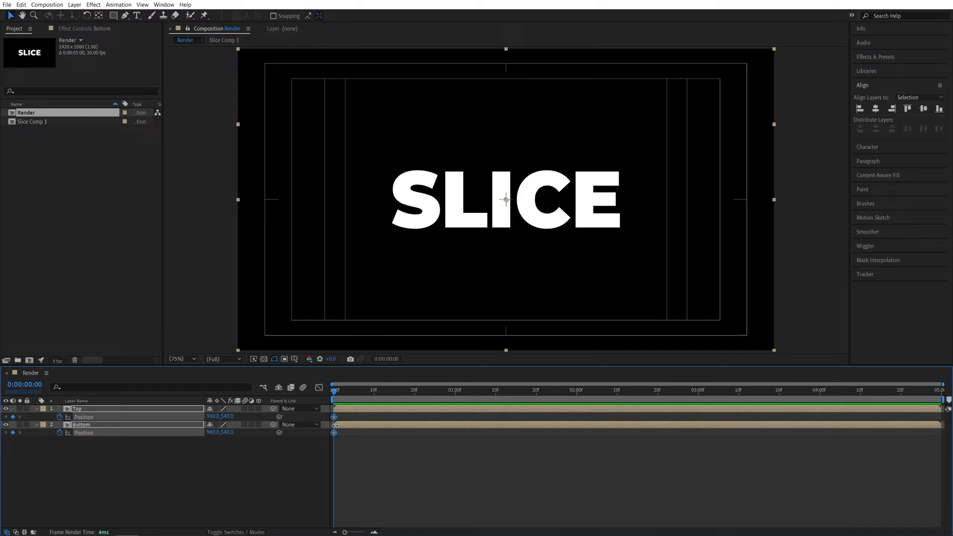
click(394, 389)
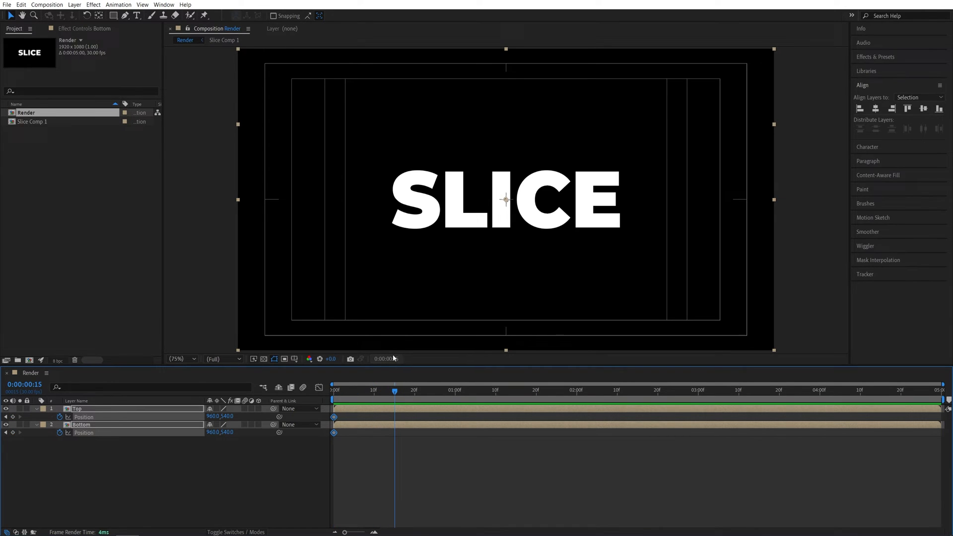
mouse_move(248, 464)
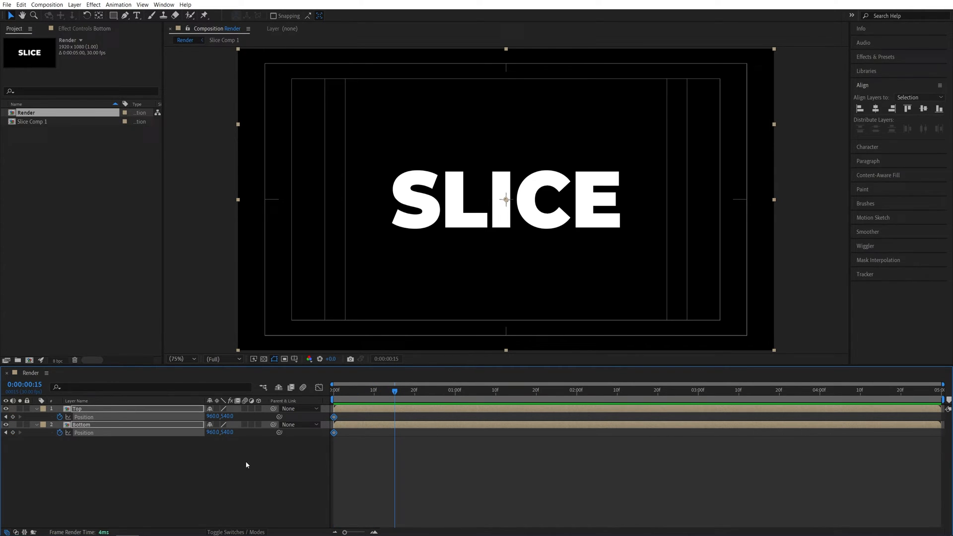
click(243, 474)
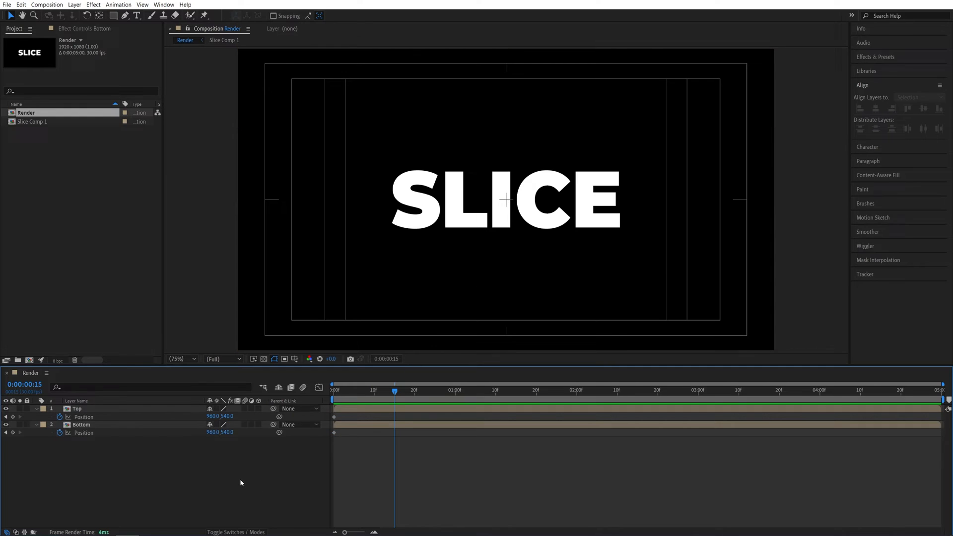
mouse_move(264, 443)
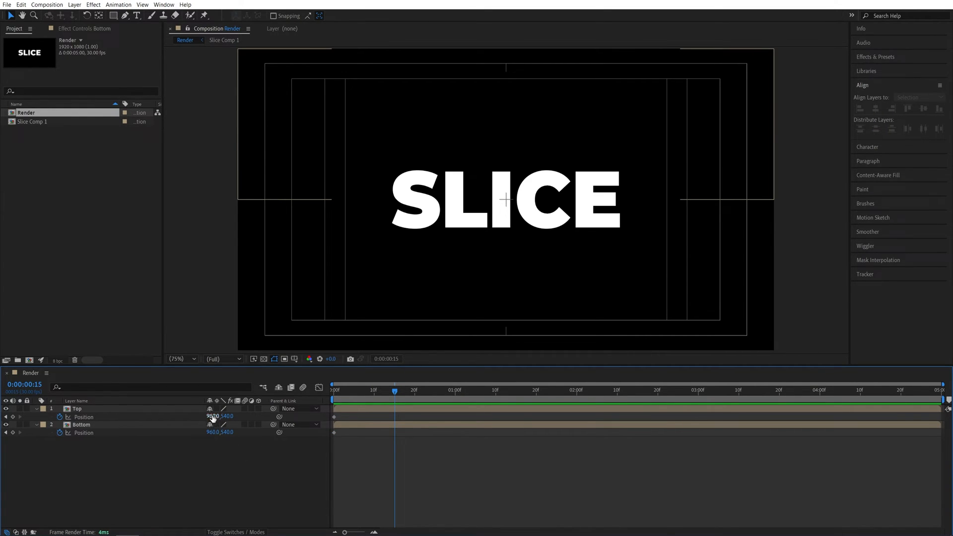
double_click(212, 415)
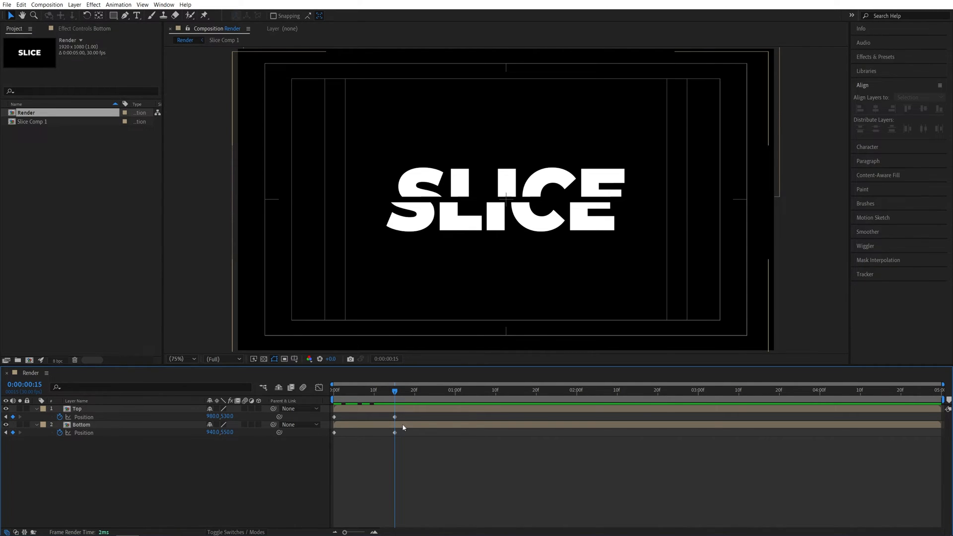
mouse_move(503, 447)
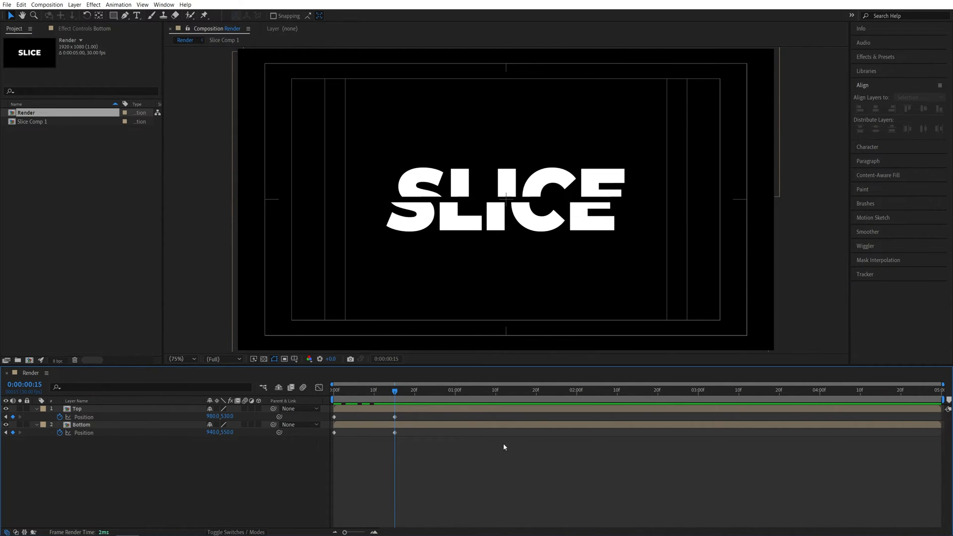
Apply Drop Shadow to Top with Distance 104 and Softness 200
click(875, 56)
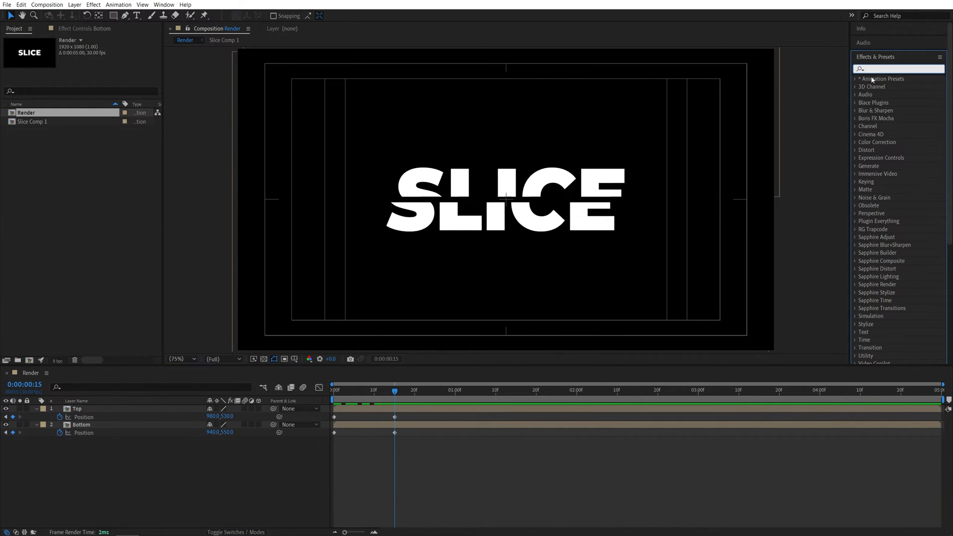
text(drop shado)
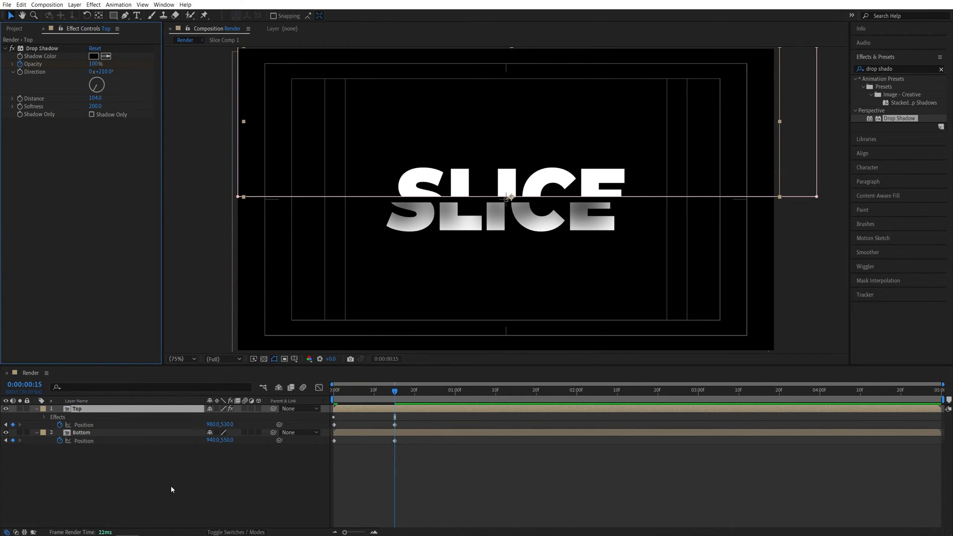
Keyframe the shadow opacity over frames 0-15 and Easy Ease all keyframes
key(u)
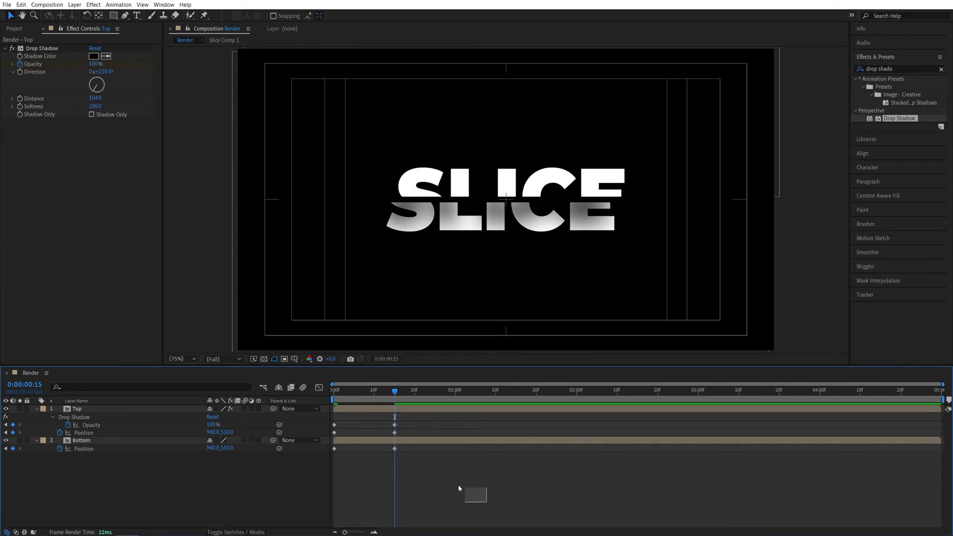
right_click(334, 431)
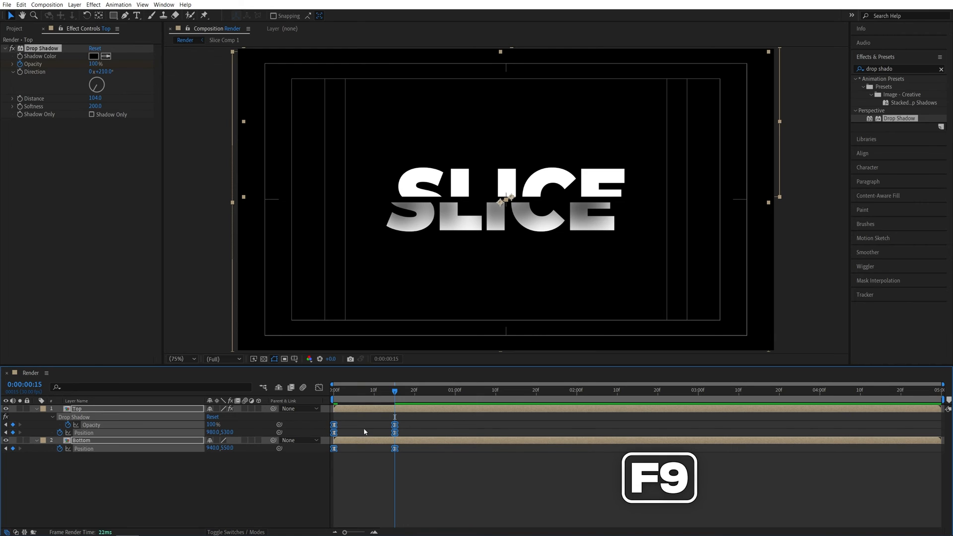
mouse_move(319, 387)
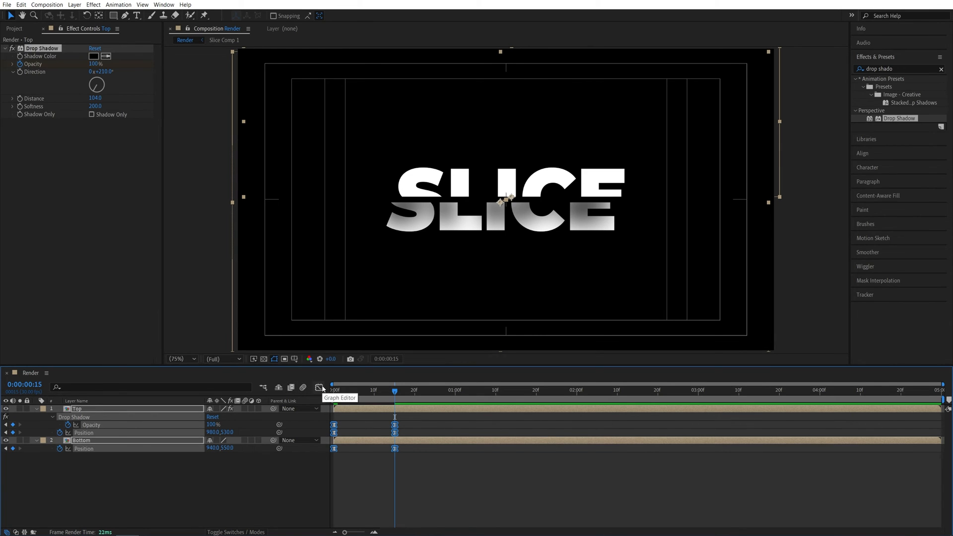
click(322, 387)
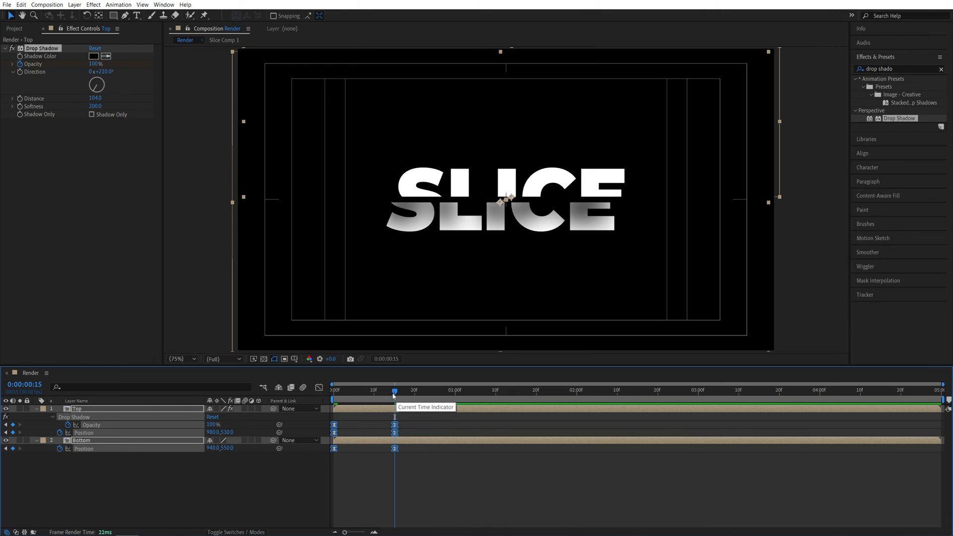
Scrub from frame 0 to 11 to preview the halves sliding apart
click(333, 389)
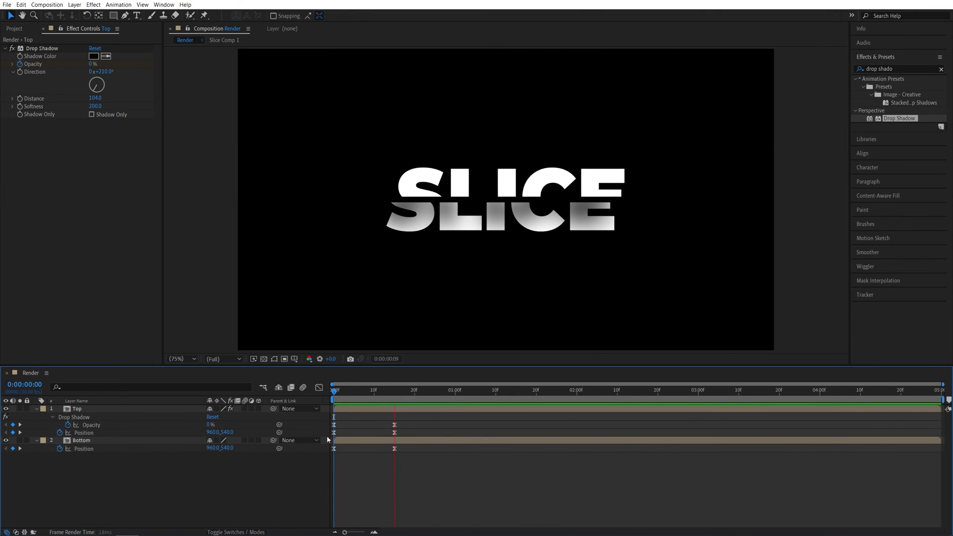
click(370, 389)
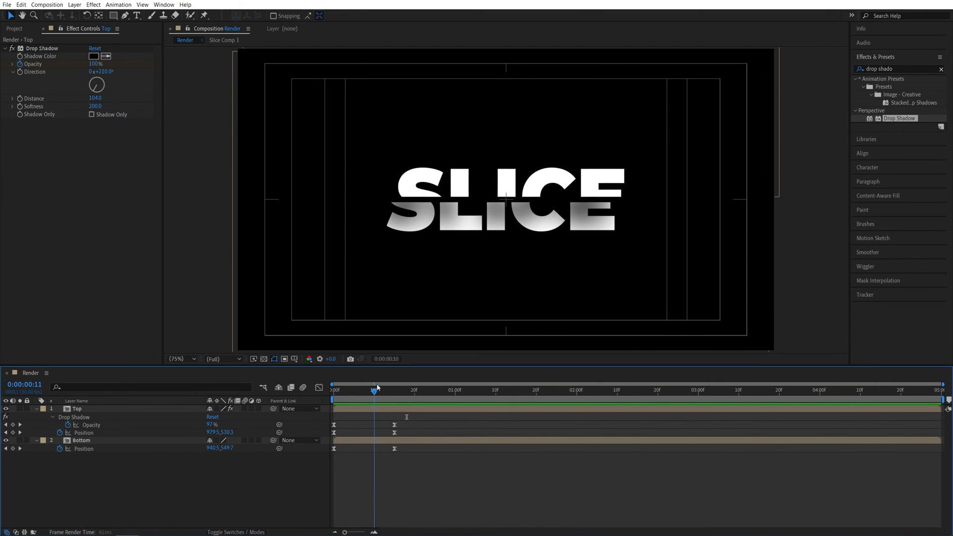
click(378, 389)
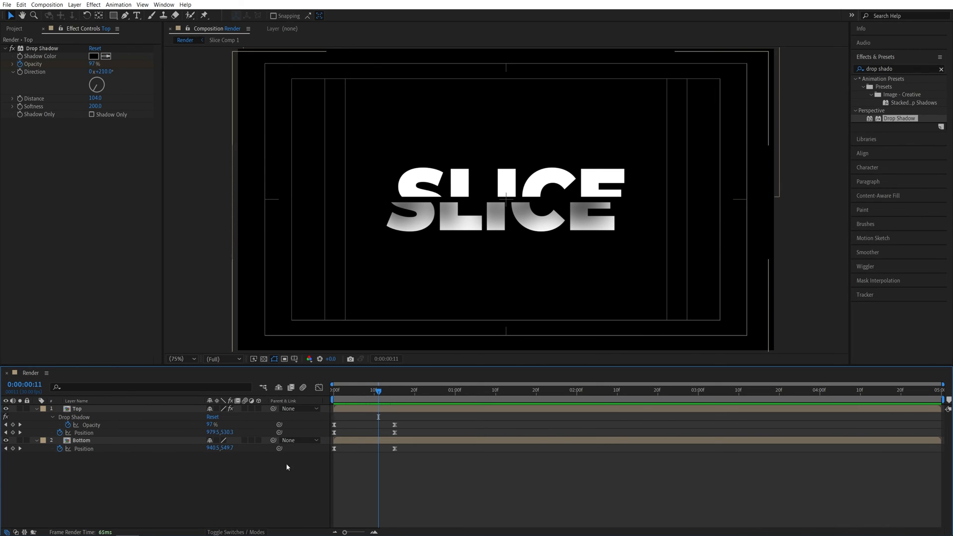
mouse_move(75, 12)
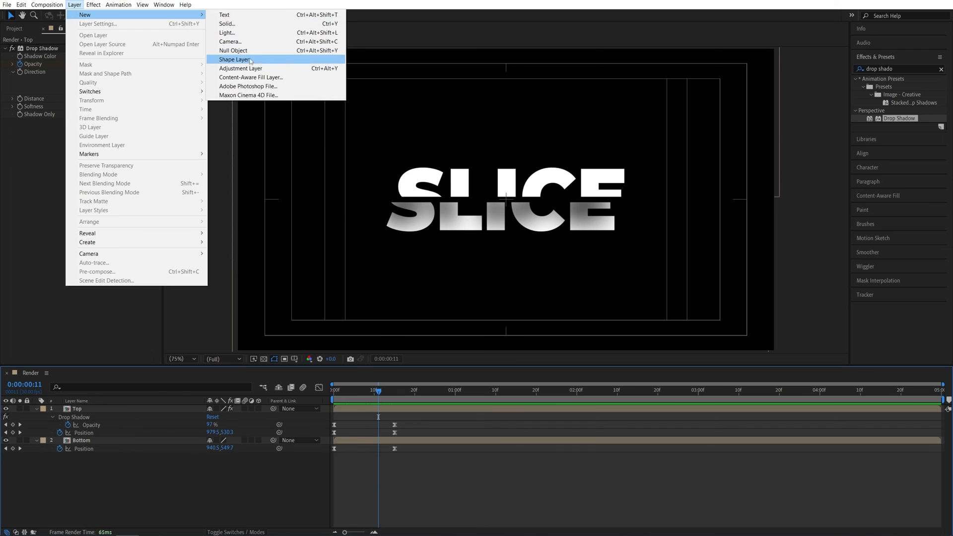
Add an adjustment layer with a Transform effect skewing the title by -10
click(239, 68)
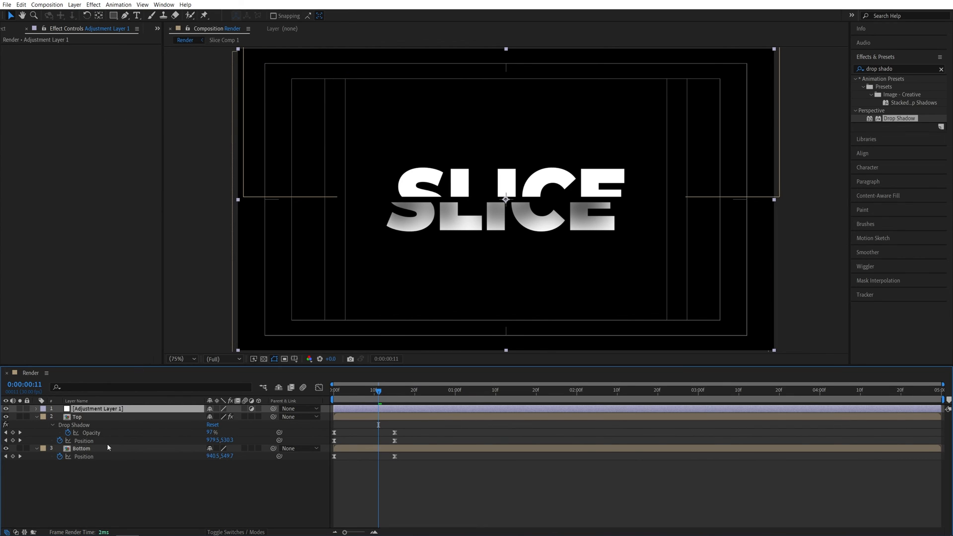
triple_click(896, 69)
text(transform)
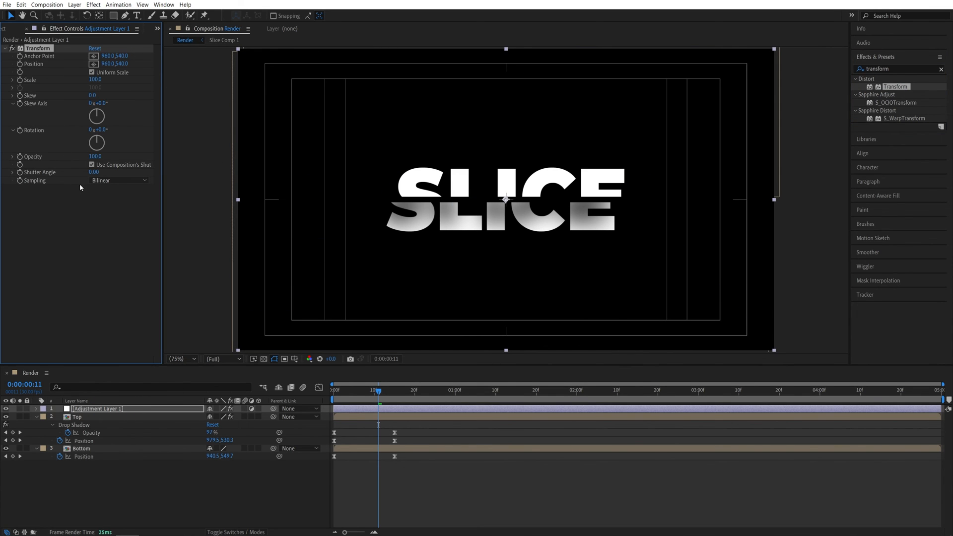
mouse_move(100, 102)
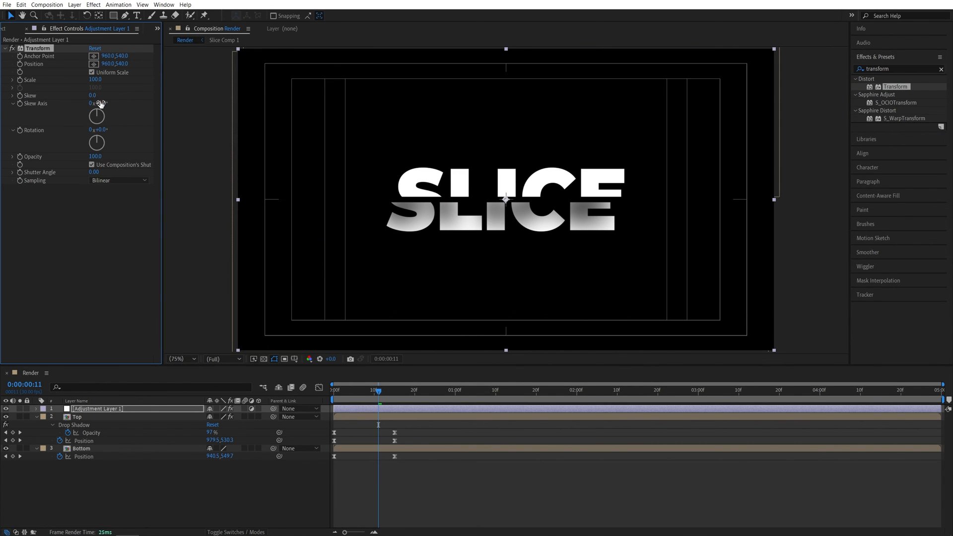
drag(92, 95, 79, 96)
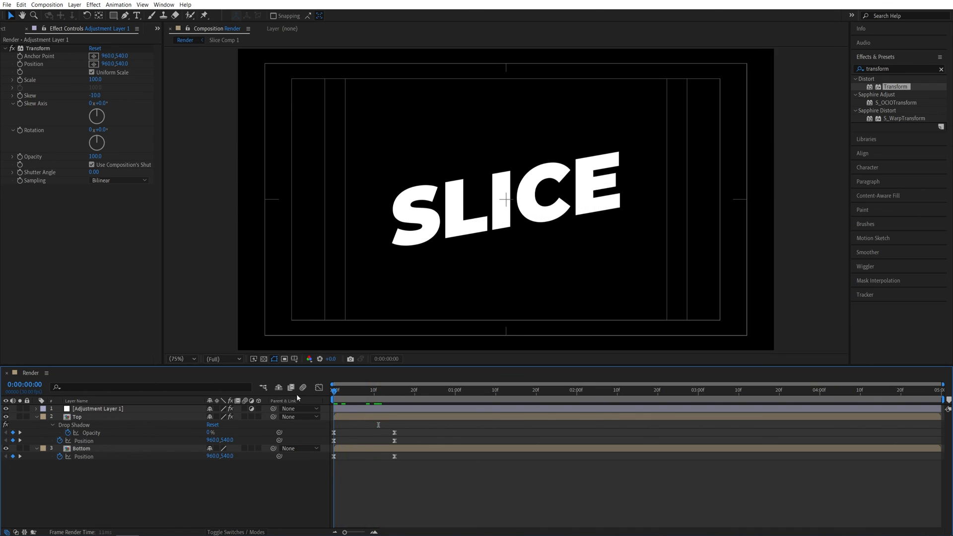
Change the precomp text from SLICE to CUT and preview the split at frames 15 and 21
click(394, 389)
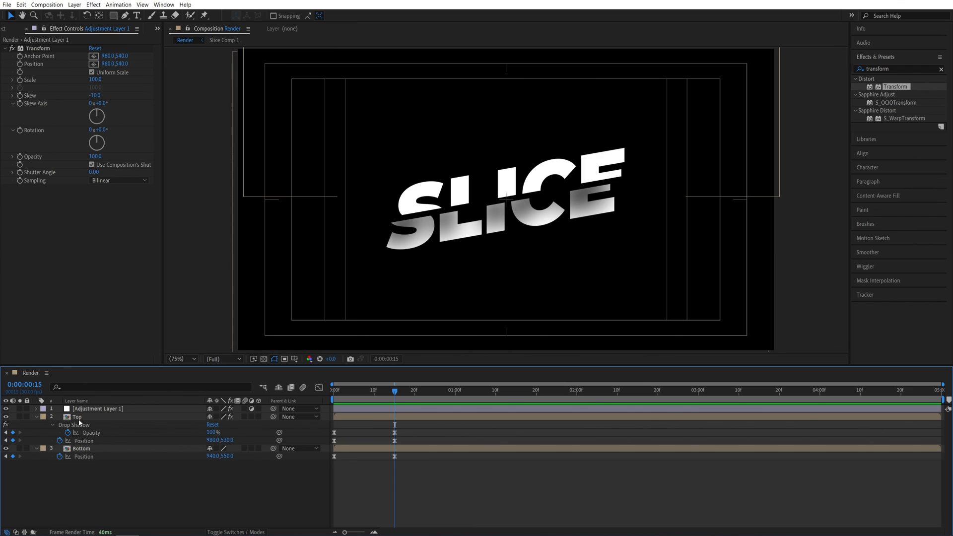
mouse_move(66, 423)
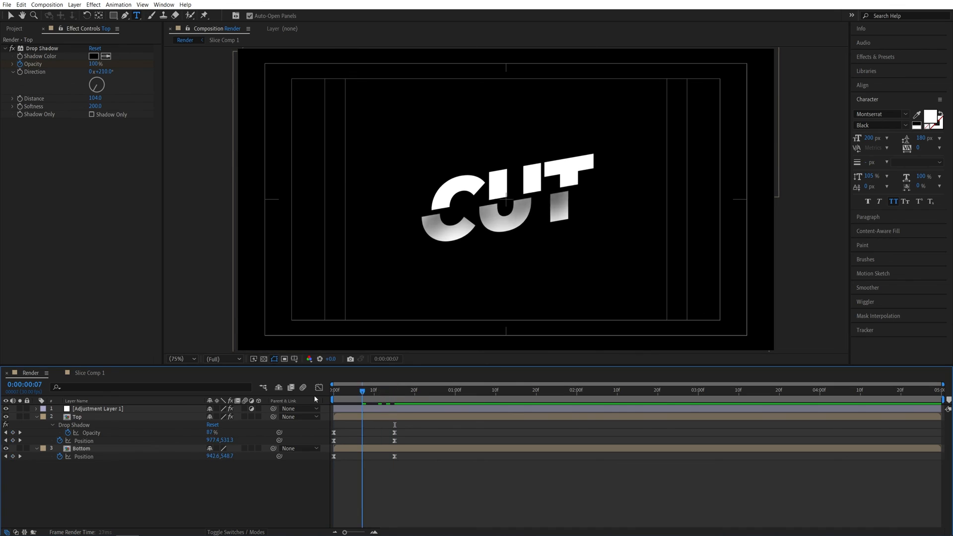
click(418, 389)
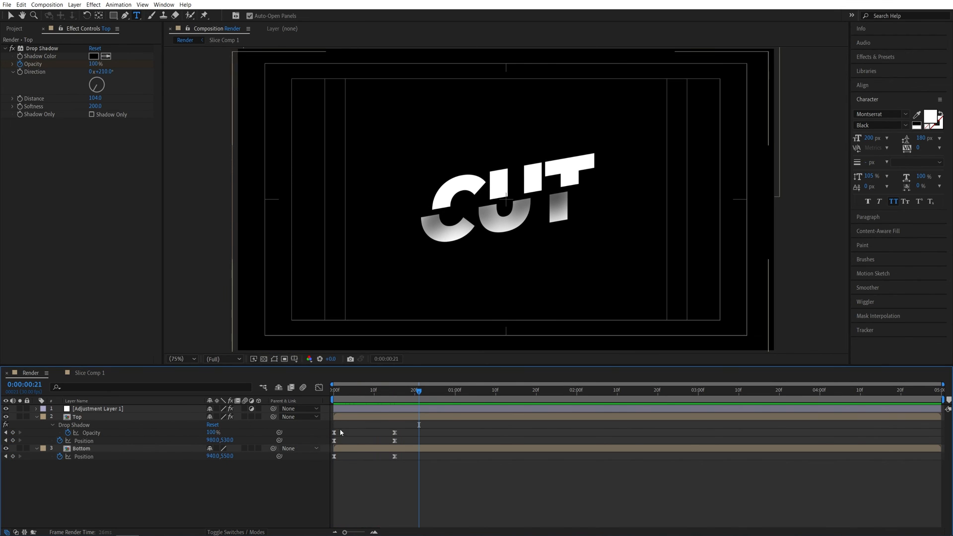